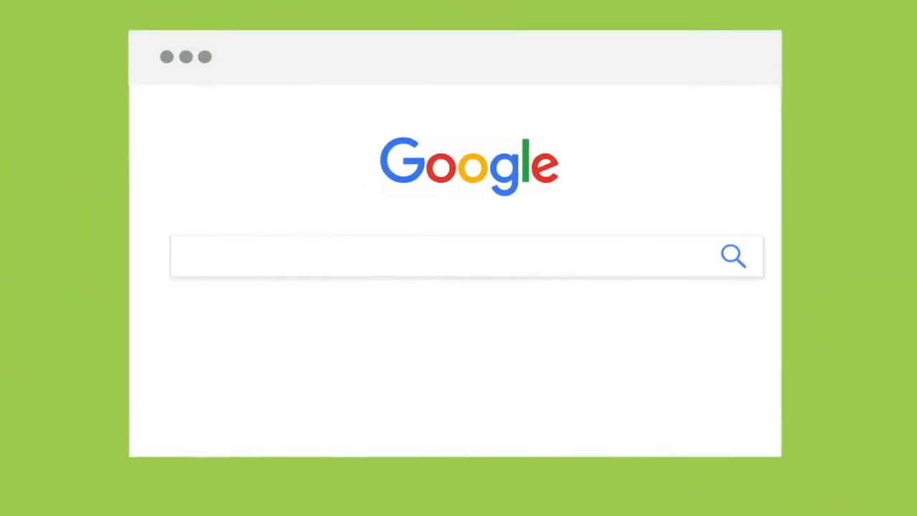
- Search for baking resource pages with the query BAKING + INURL:LINKS
type("\"BAKING\" + \"HELPFUL RESO")
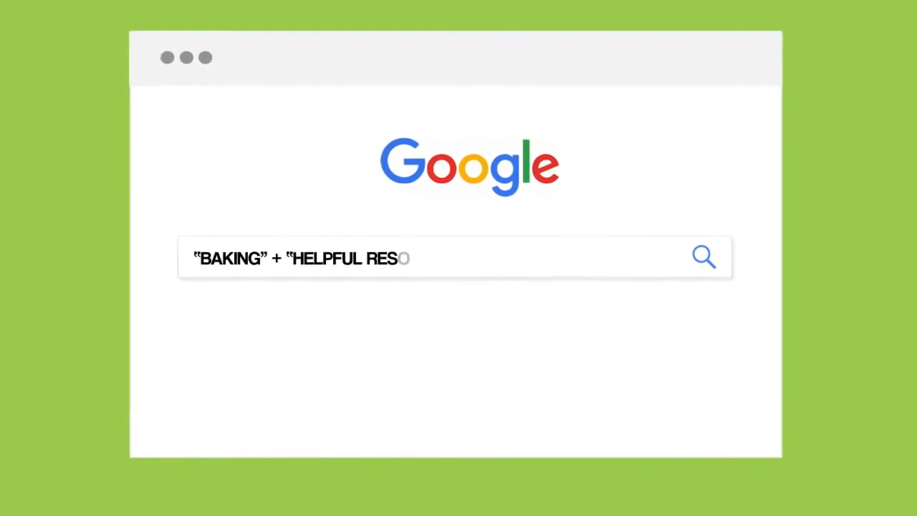
type("BAKING + INURL:LINKS")
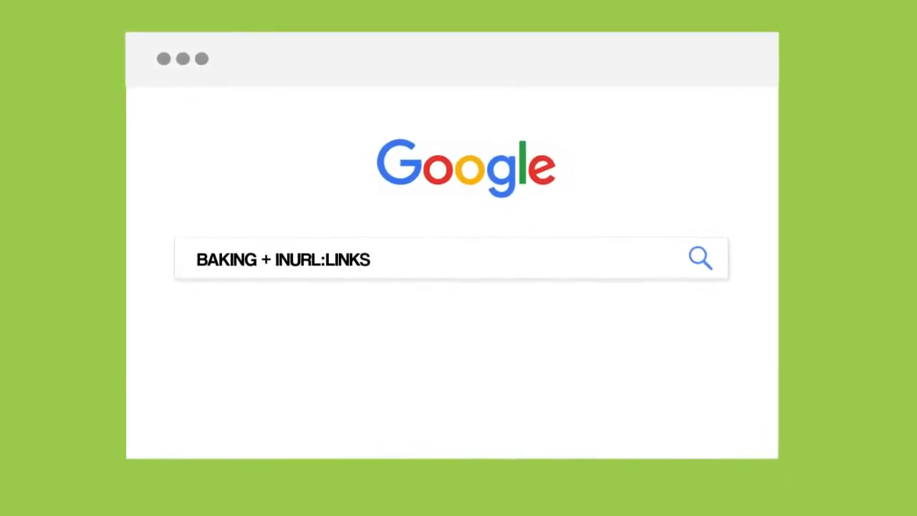
left_click(700, 258)
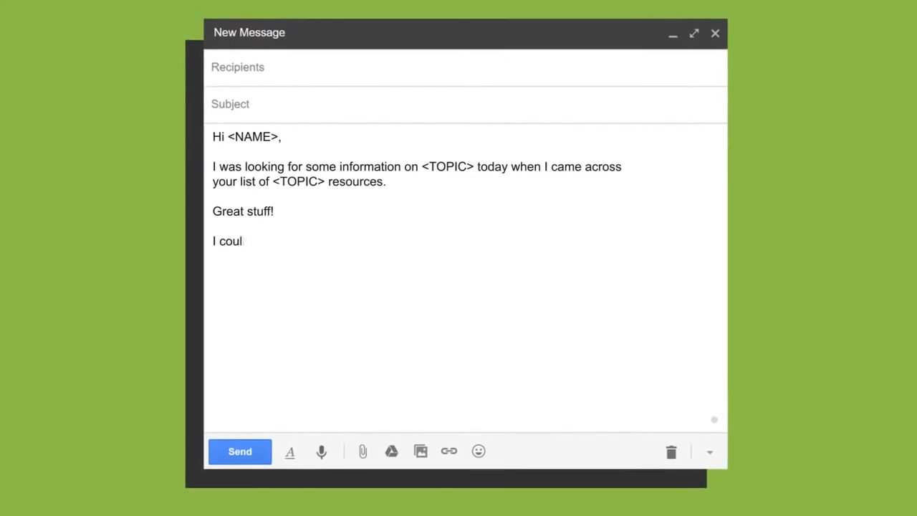
- Continue the draft: "I couldn't help but notice that there was a broken link on the p…"
type("dn't help but notice that there was a broken link on the p")
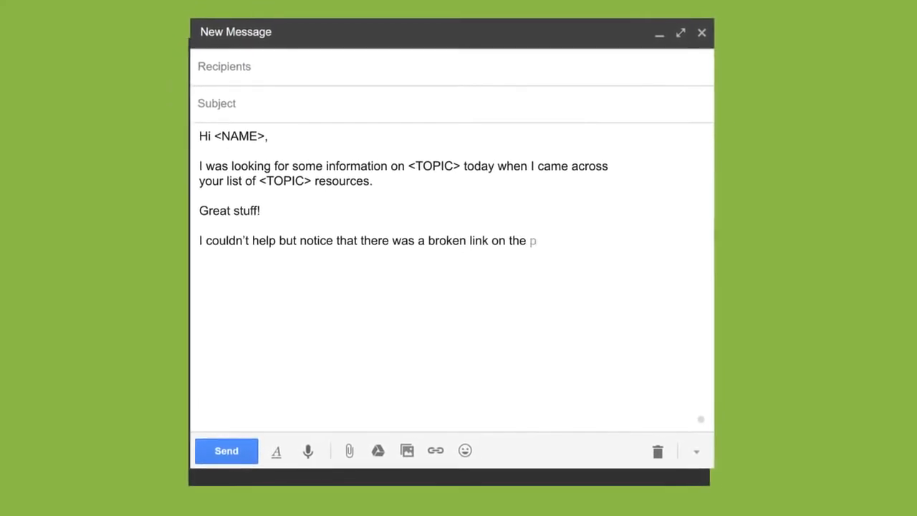